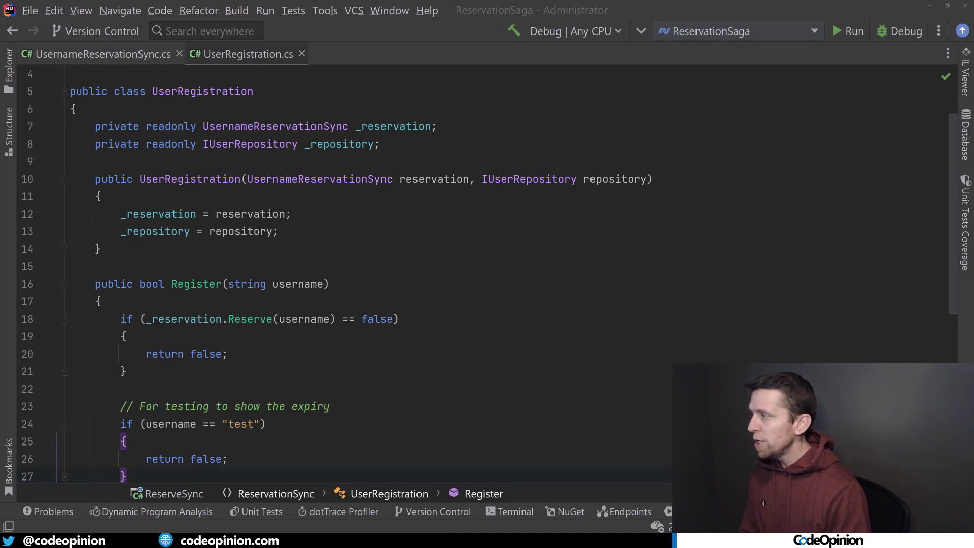
# Step: Review the username reservation class and the user registration code before running
pyautogui.scroll(-3)
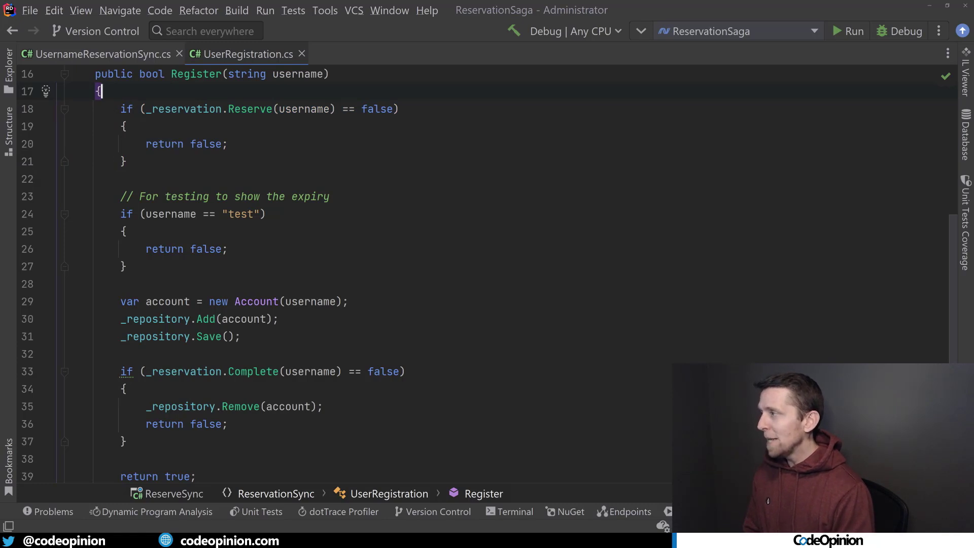
pyautogui.click(124, 266)
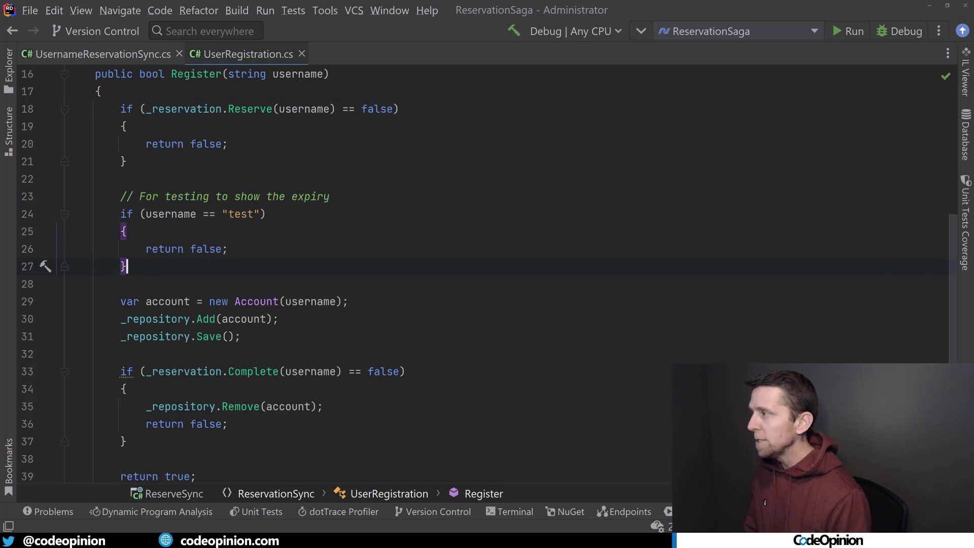
pyautogui.scroll(-3)
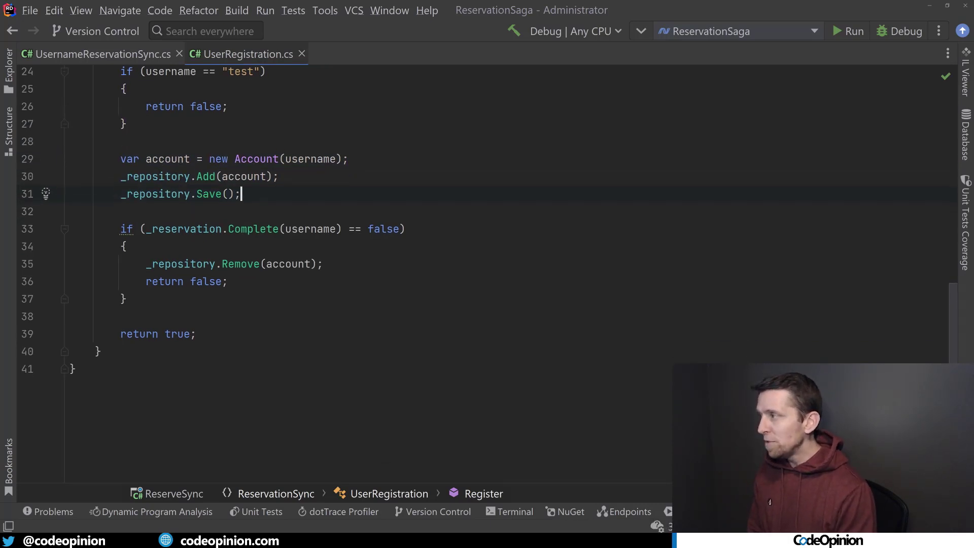
pyautogui.click(403, 228)
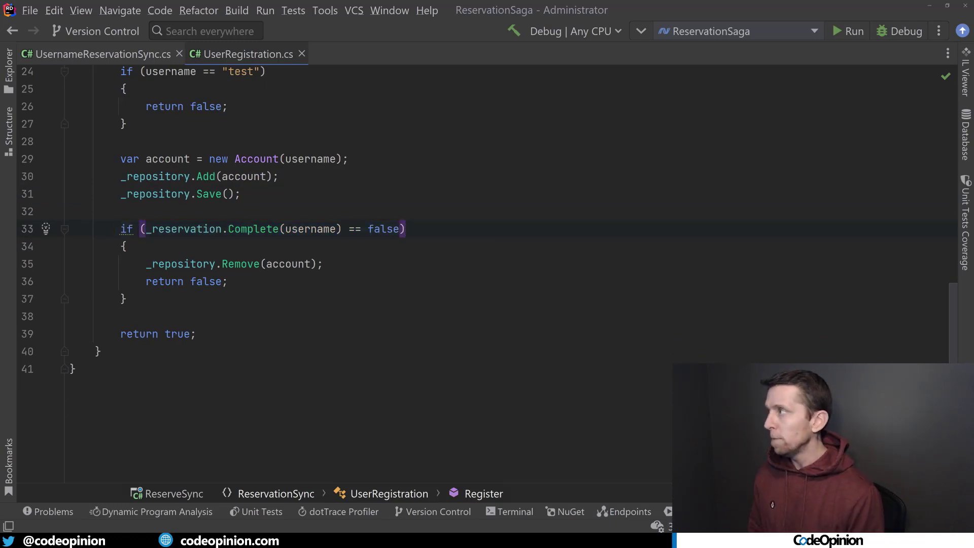
pyautogui.click(96, 54)
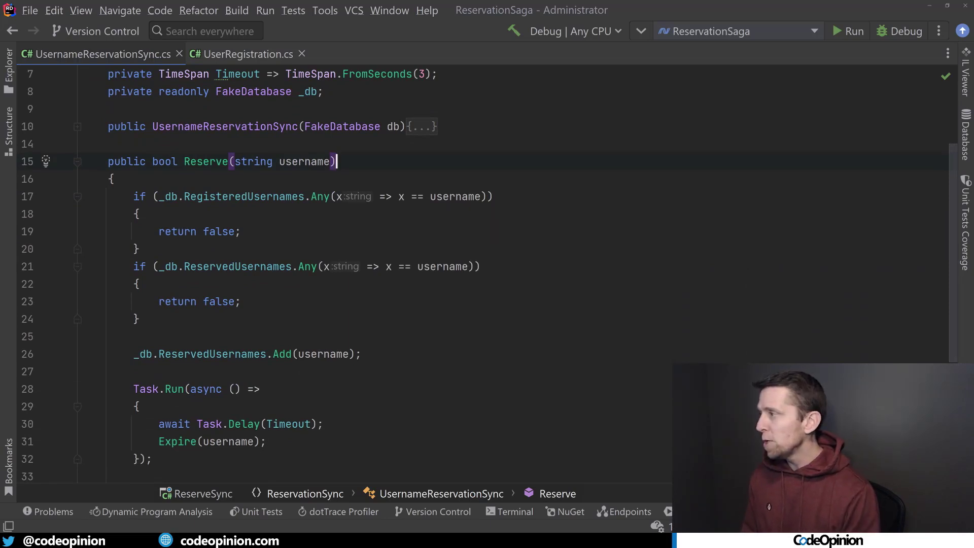
pyautogui.scroll(-3)
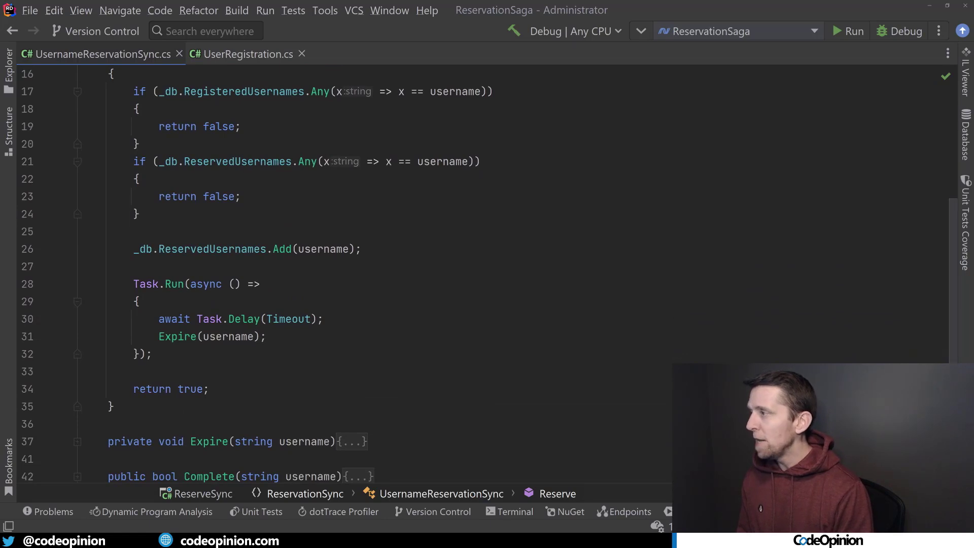
pyautogui.click(361, 248)
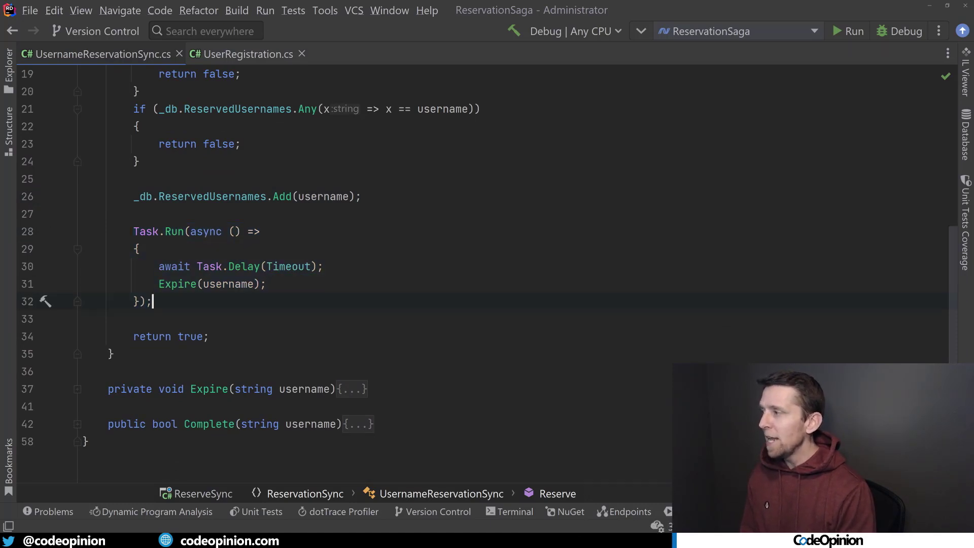
pyautogui.scroll(-3)
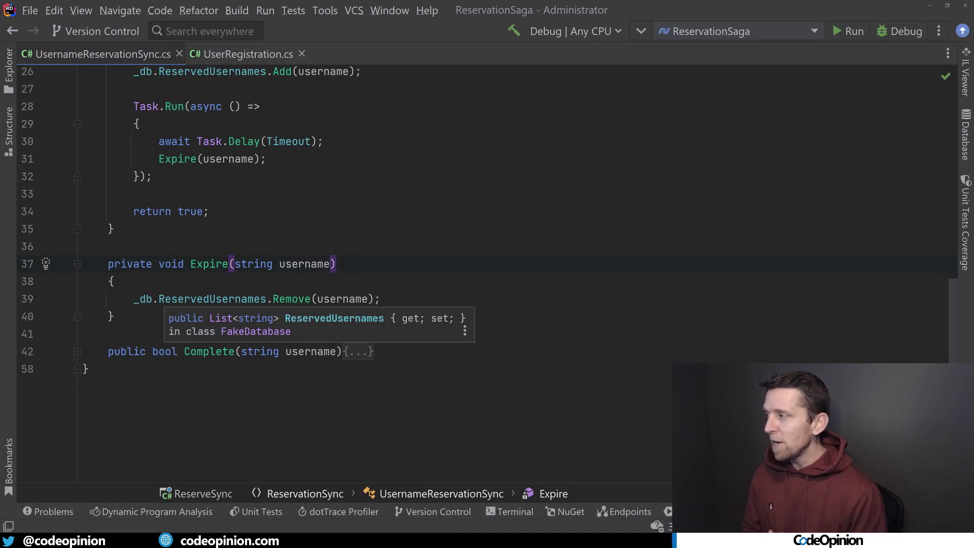
pyautogui.click(255, 299)
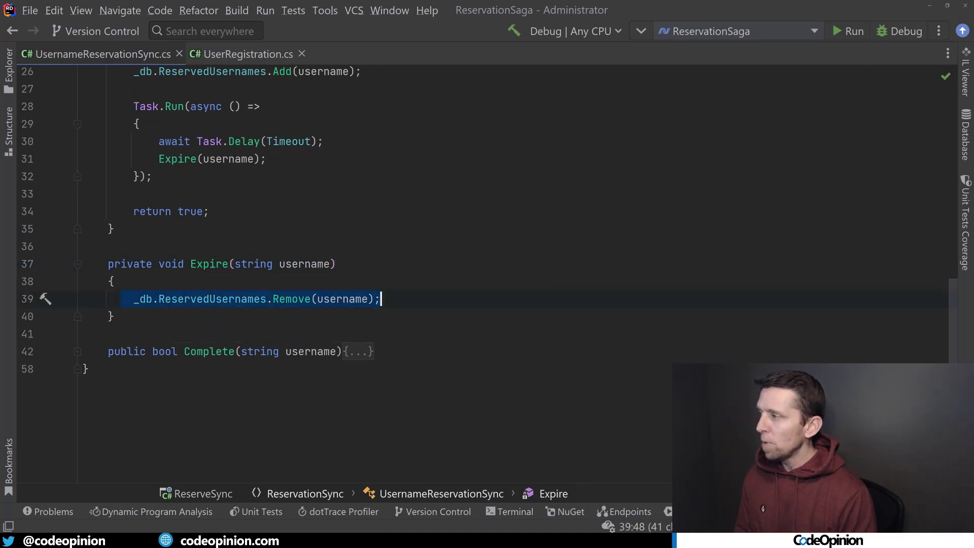
pyautogui.click(254, 298)
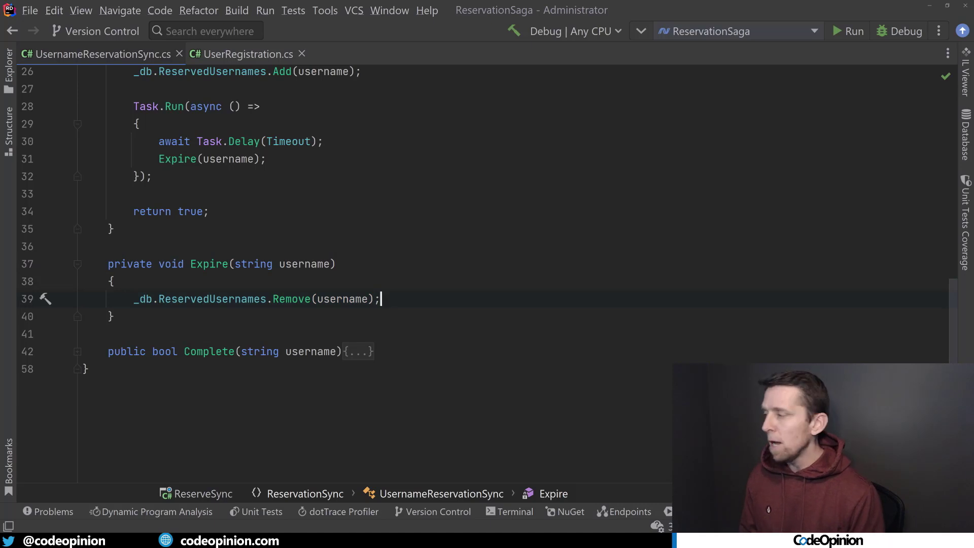
pyautogui.click(357, 351)
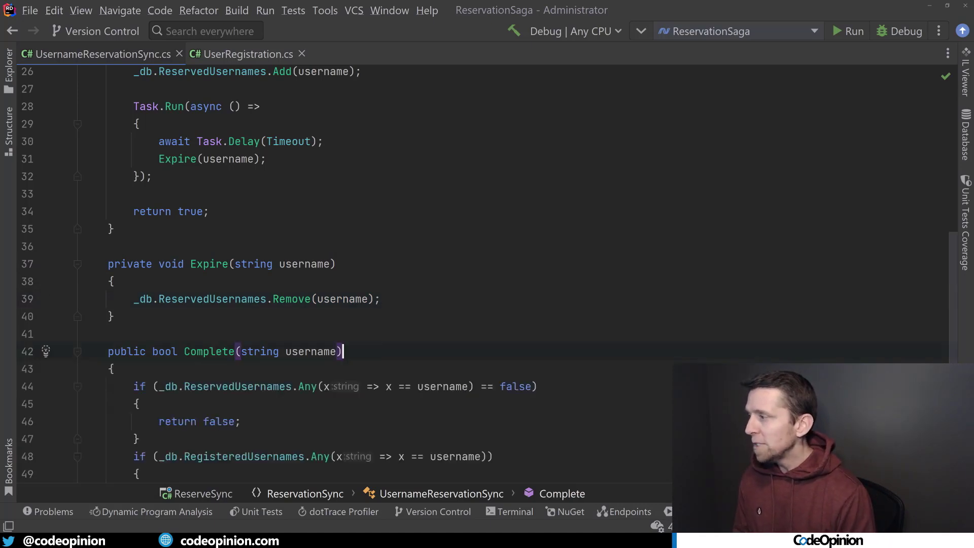
pyautogui.scroll(-3)
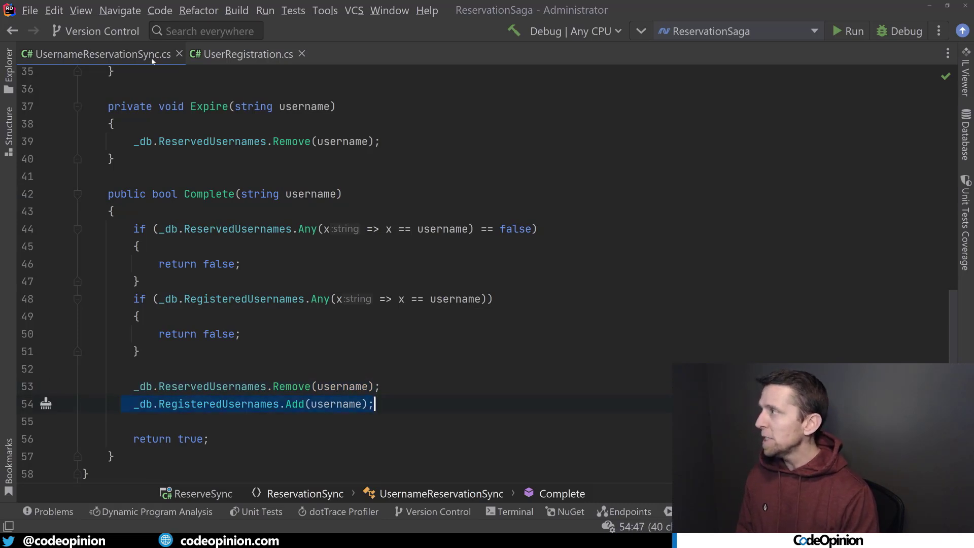
pyautogui.click(246, 54)
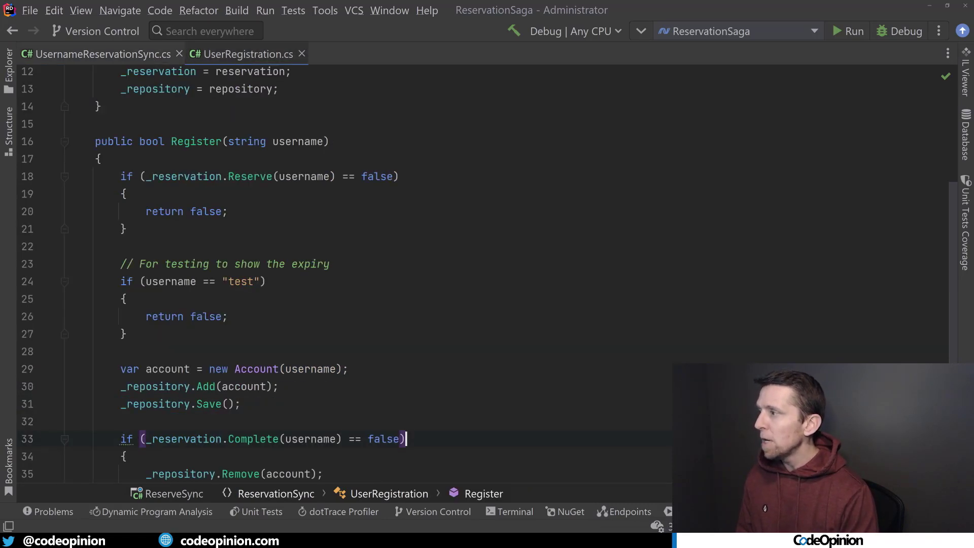
pyautogui.scroll(-3)
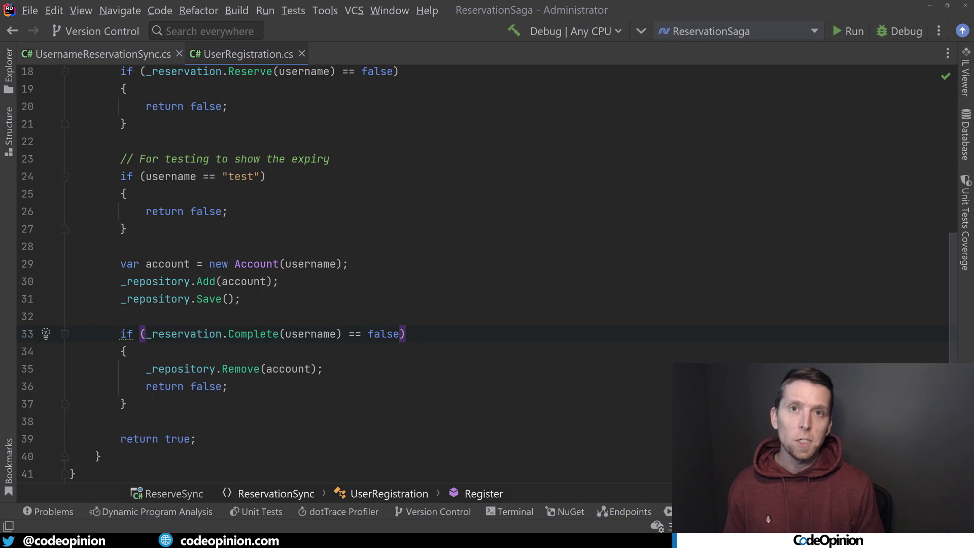
# Step: Debug ReserveSync and enter 'derek' twice: first registers, repeat attempt fails
pyautogui.click(897, 31)
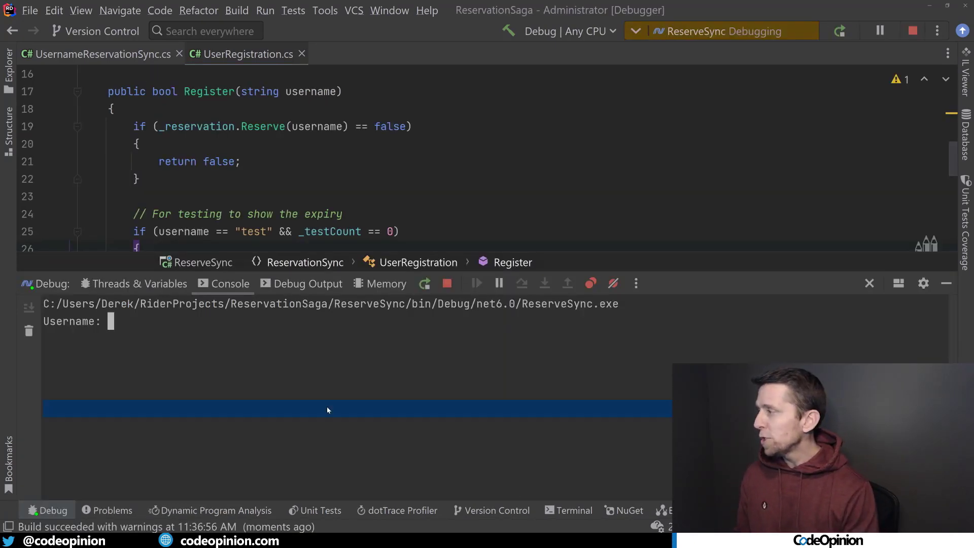
pyautogui.write('derek')
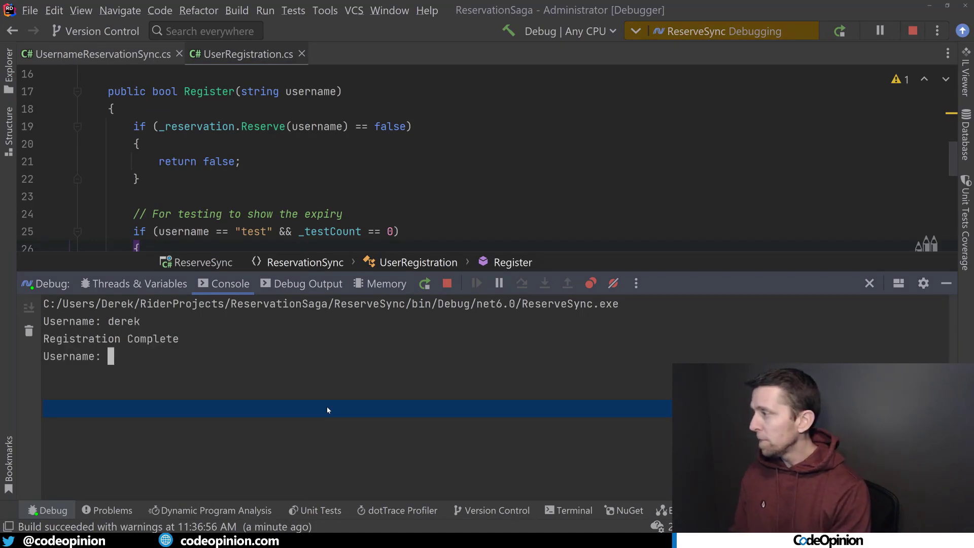
pyautogui.write('derek')
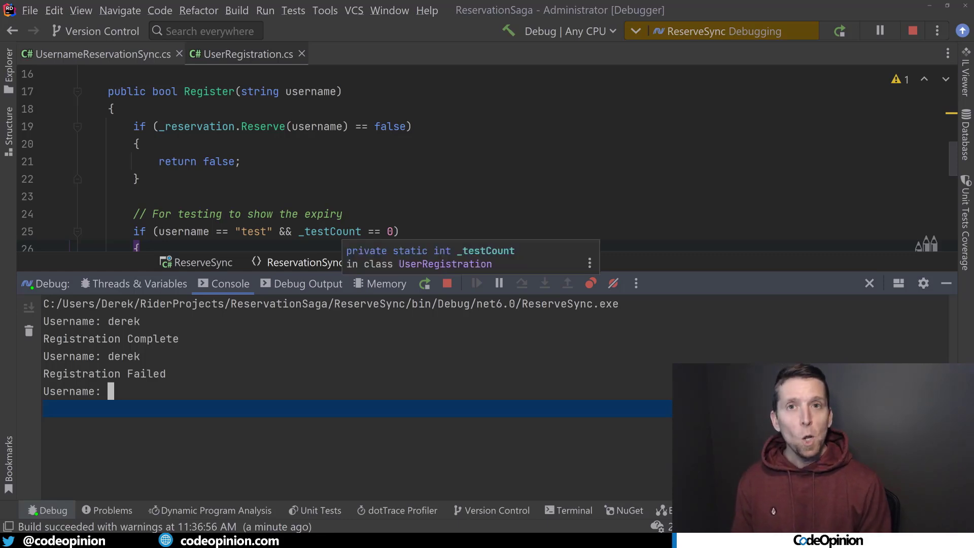
pyautogui.scroll(-3)
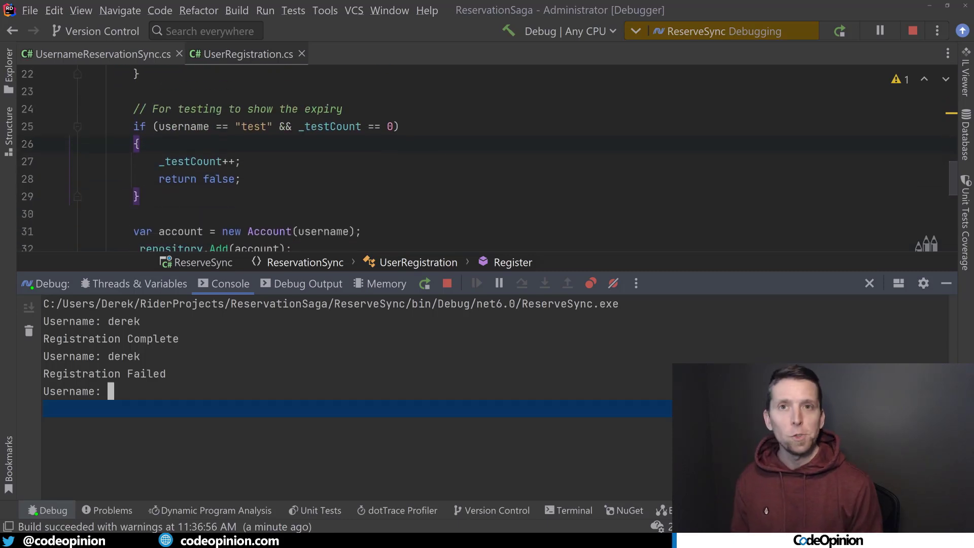
pyautogui.scroll(3)
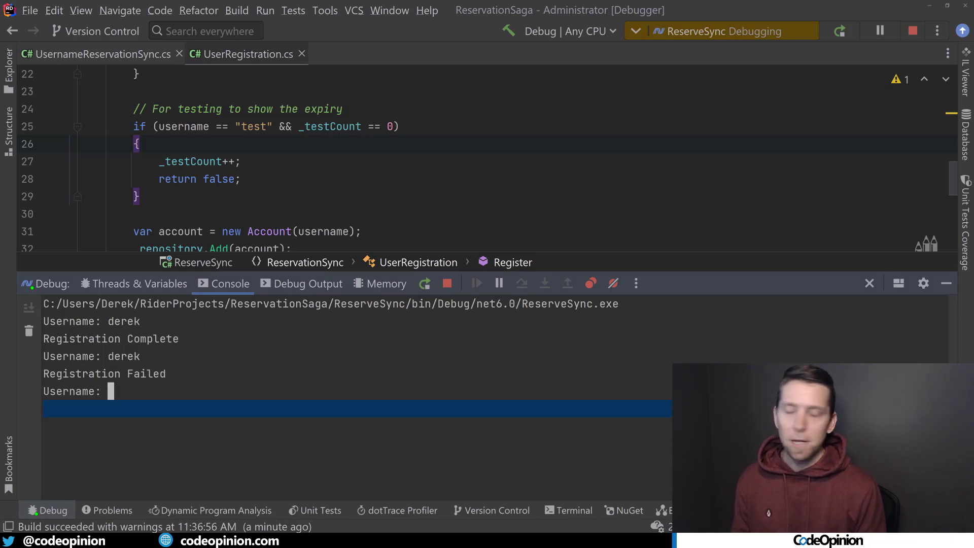
# Step: Enter 'test' twice in the console and observe both reservation attempts fail
pyautogui.write('test')
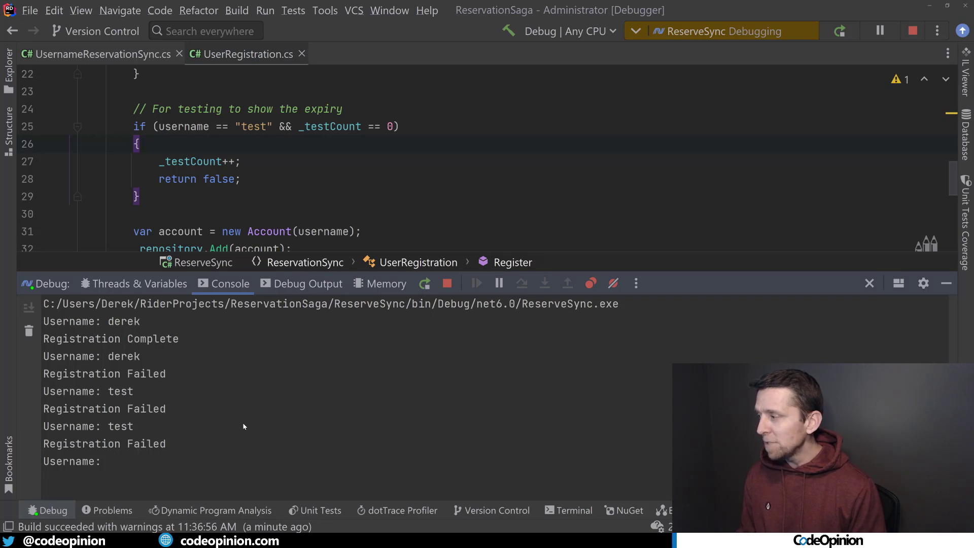
pyautogui.write('test')
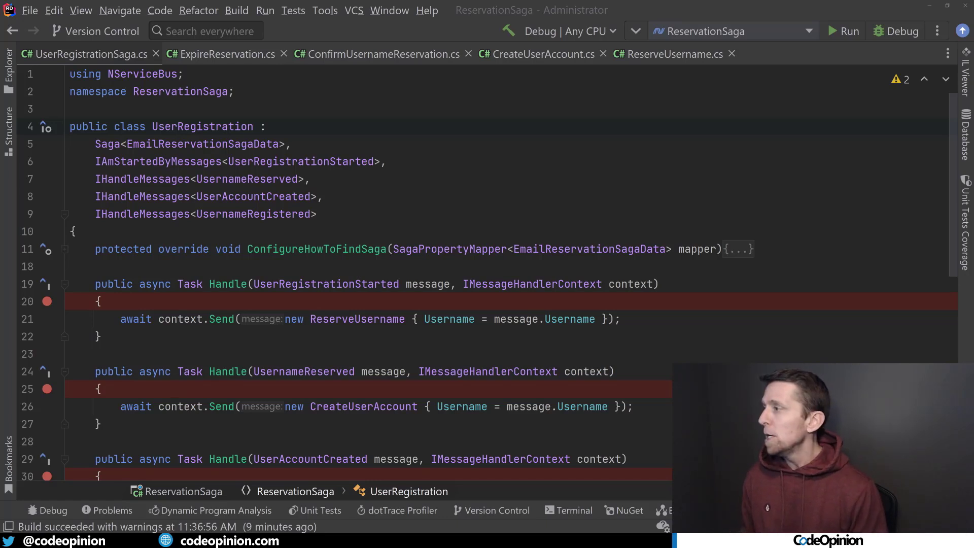
pyautogui.scroll(-3)
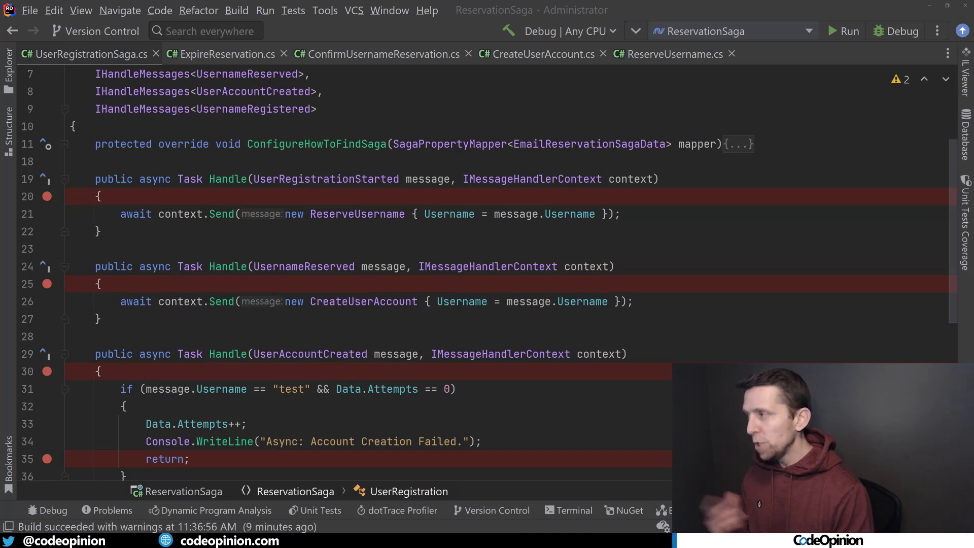
pyautogui.scroll(-3)
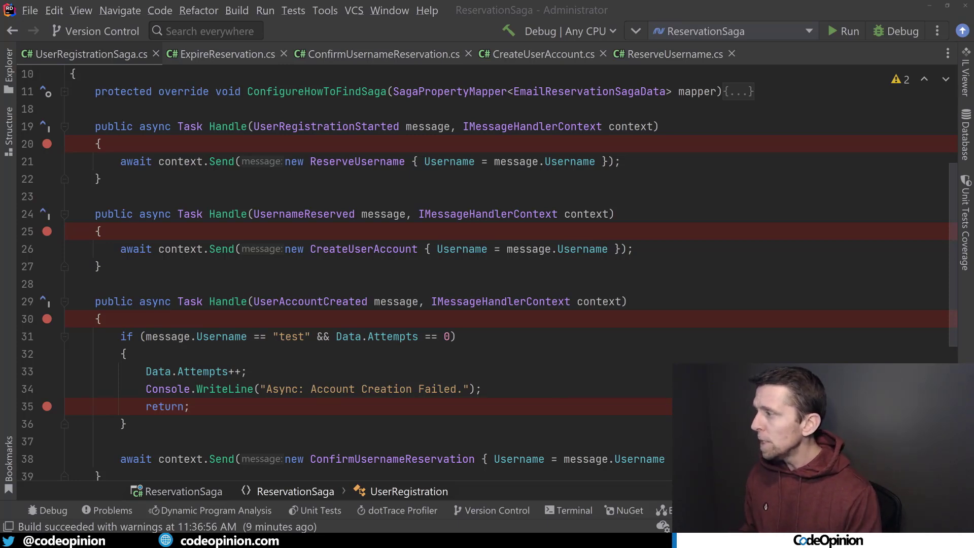
pyautogui.scroll(-3)
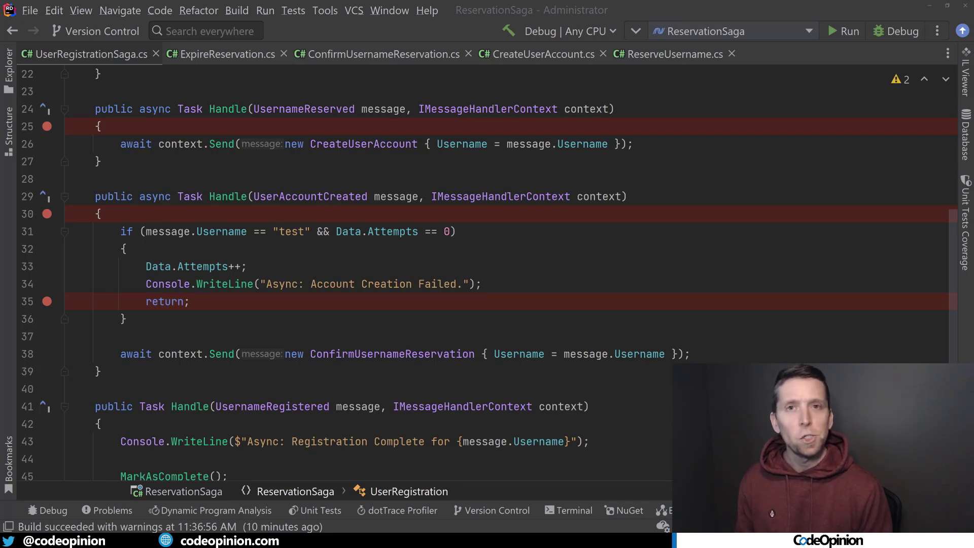
pyautogui.scroll(-3)
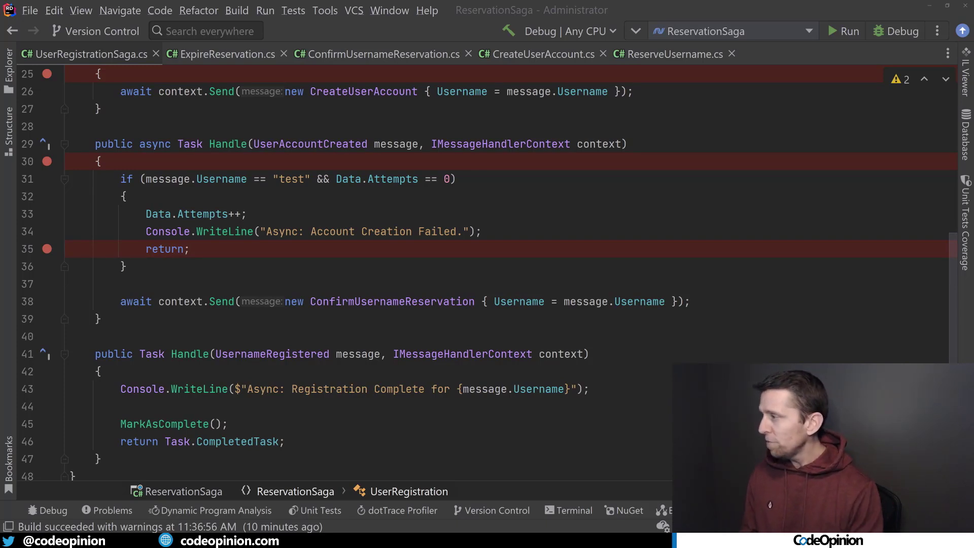
pyautogui.scroll(-3)
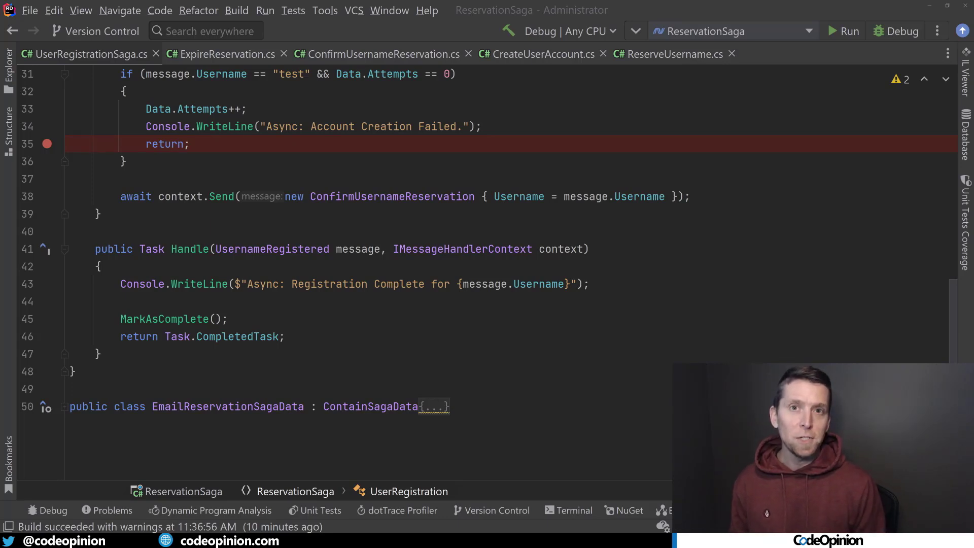
# Step: Debug ReservationSaga with 'derek', resuming past UserRegistrationStarted and ReserveUsername breakpoints
pyautogui.click(896, 32)
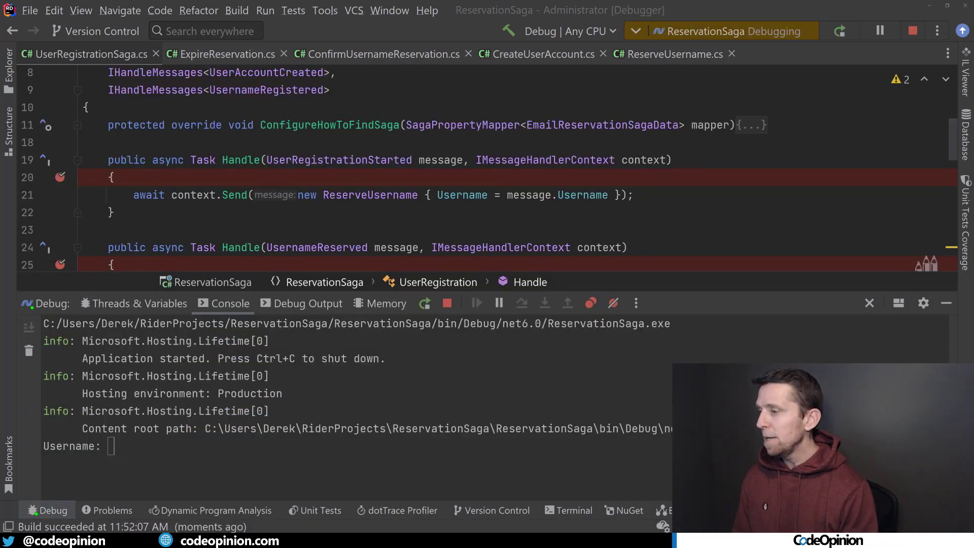
pyautogui.write('derek')
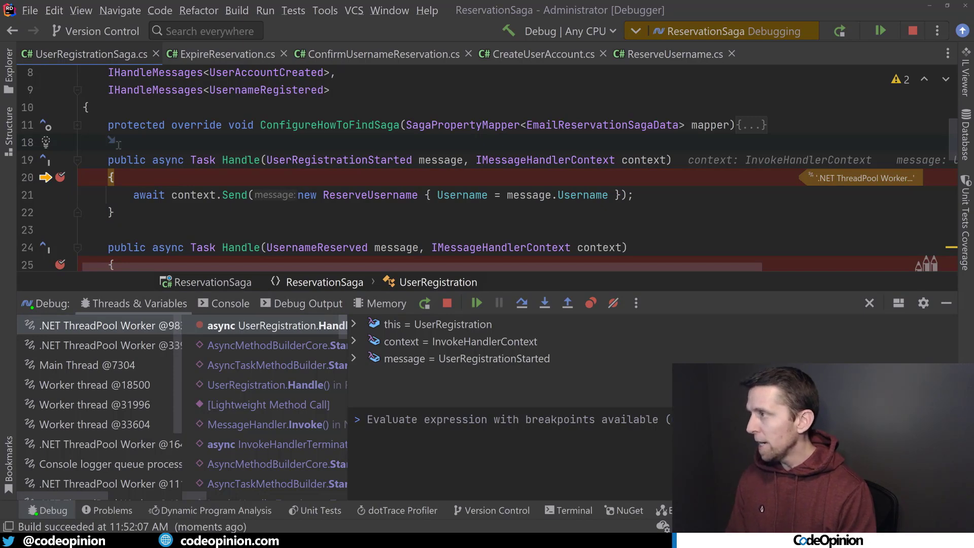
pyautogui.click(477, 302)
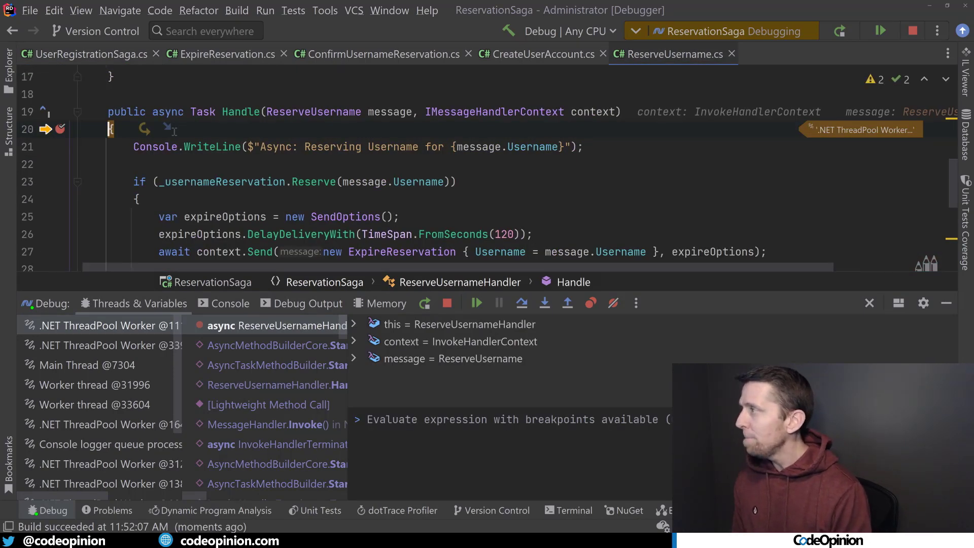
pyautogui.scroll(-3)
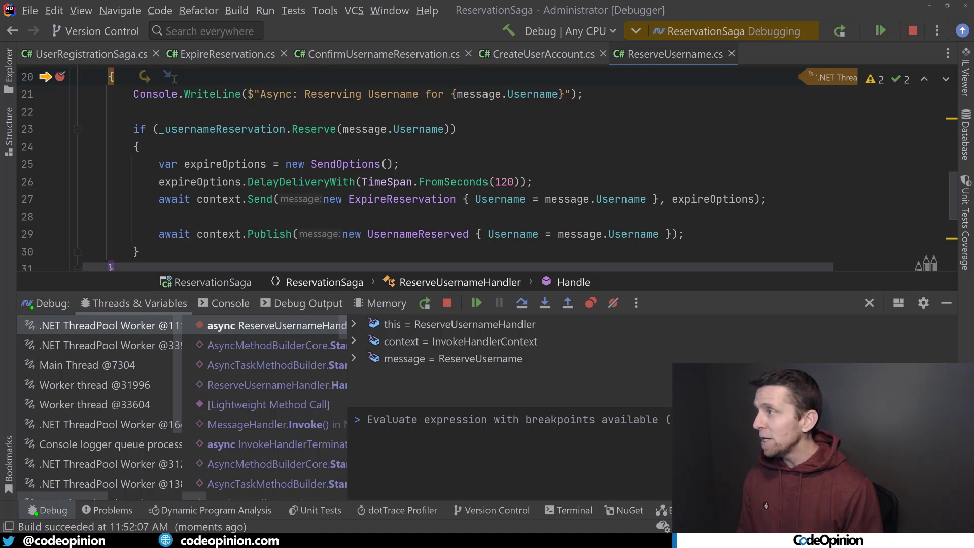
pyautogui.moveTo(499, 264)
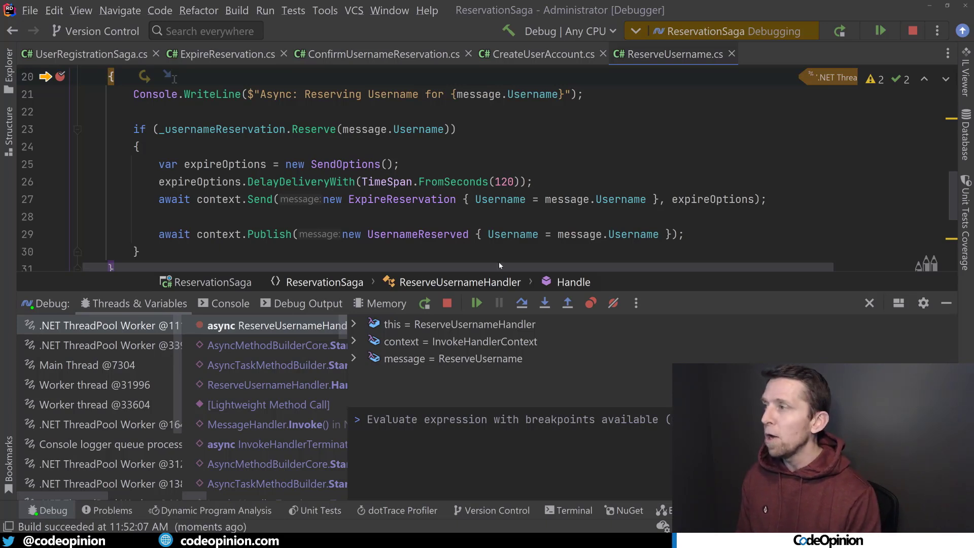
pyautogui.click(476, 304)
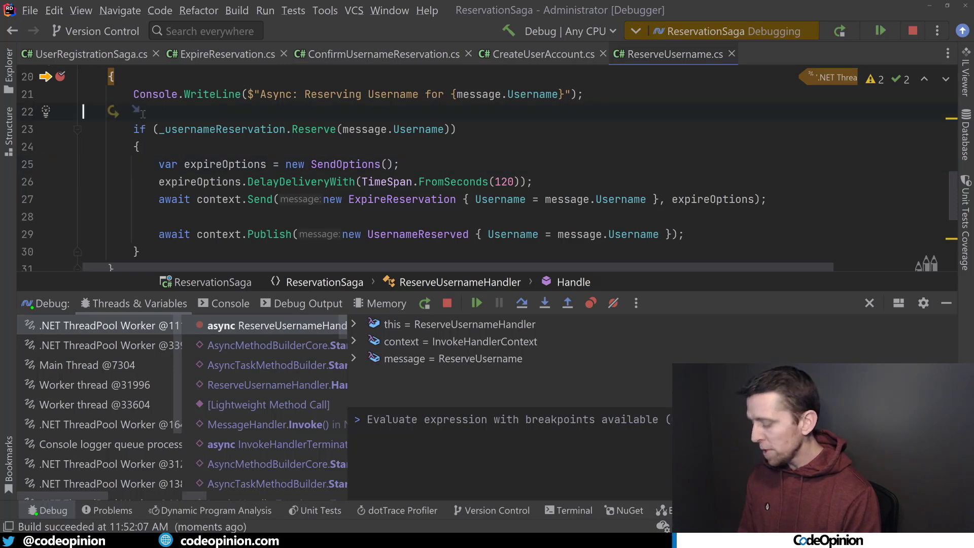
pyautogui.click(477, 303)
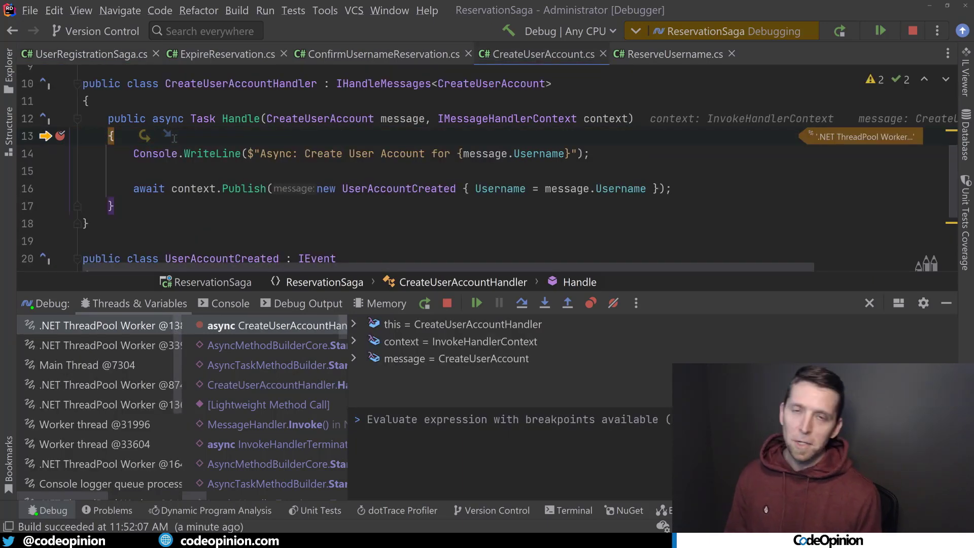
# Step: Resume past CreateUserAccount, UserAccountCreated and ConfirmUsernameReservation breakpoints so the saga runs on
pyautogui.click(477, 303)
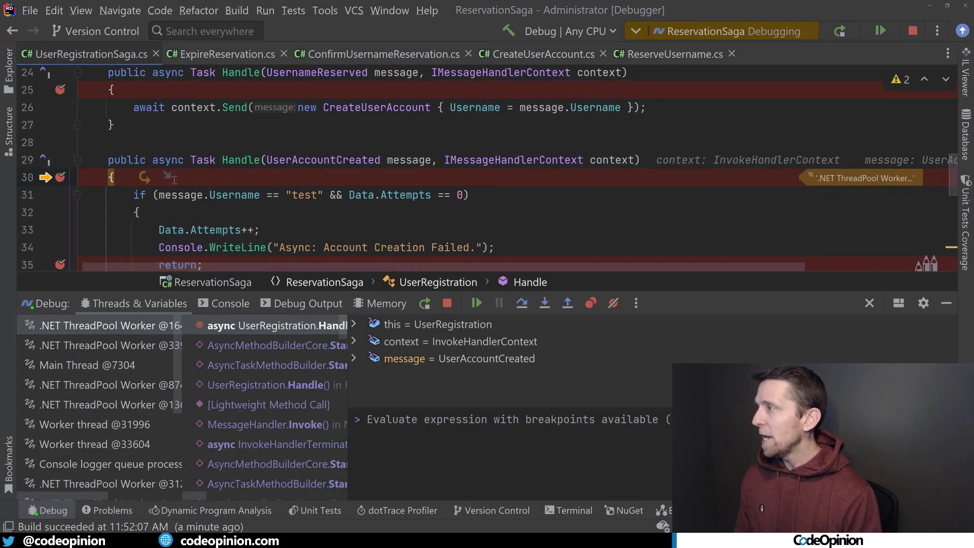
pyautogui.scroll(-3)
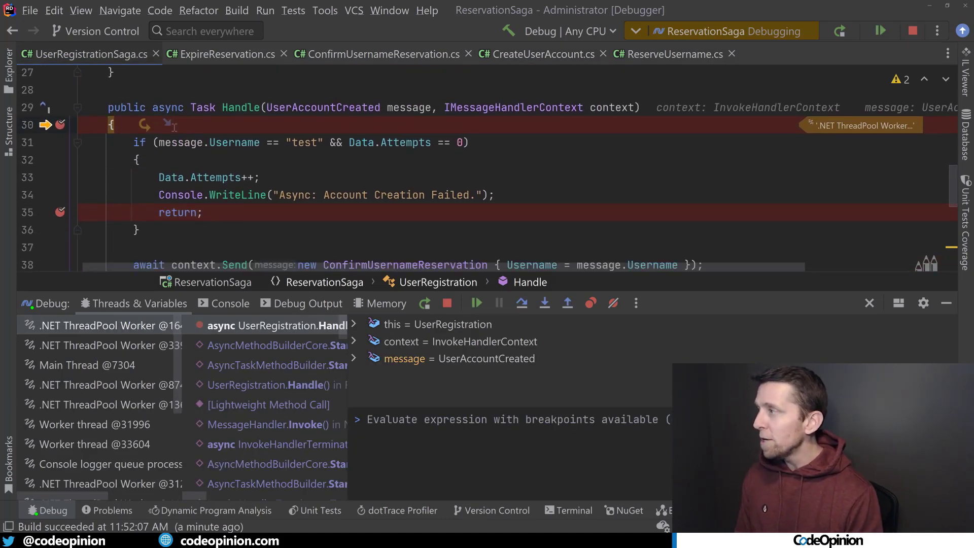
pyautogui.scroll(-3)
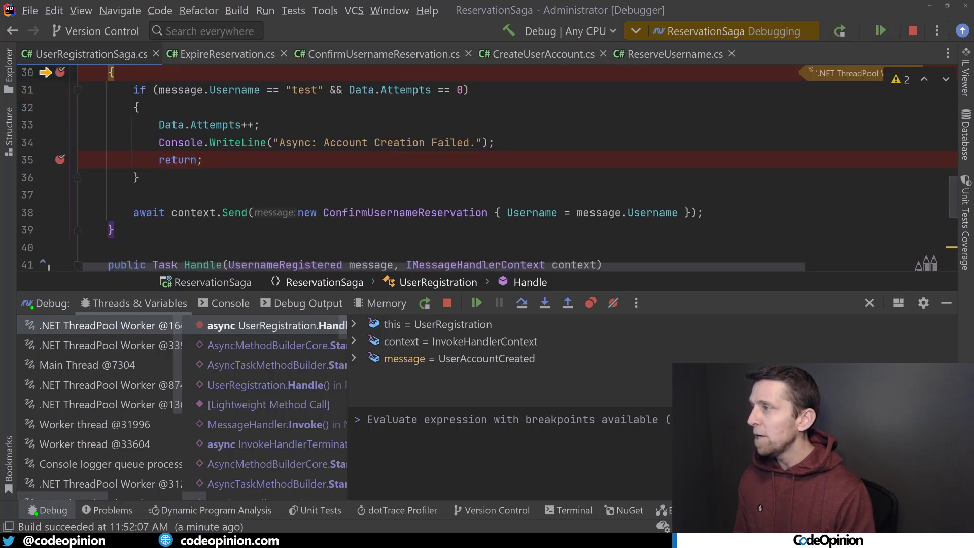
pyautogui.click(477, 303)
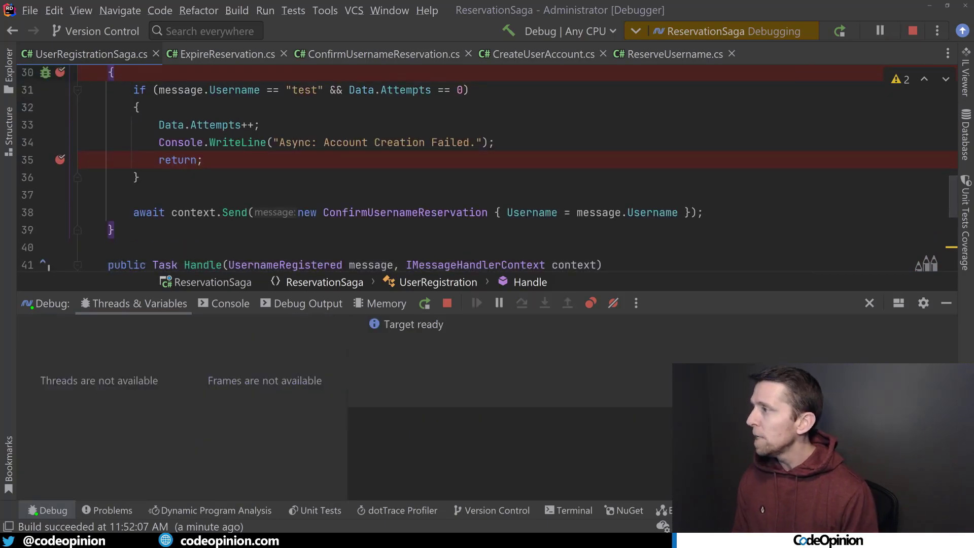
pyautogui.click(477, 304)
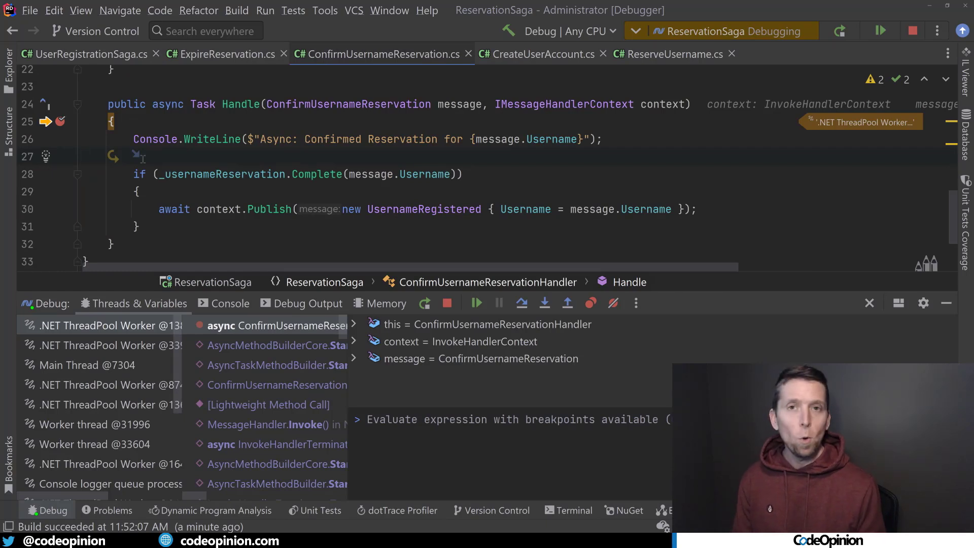
pyautogui.click(477, 303)
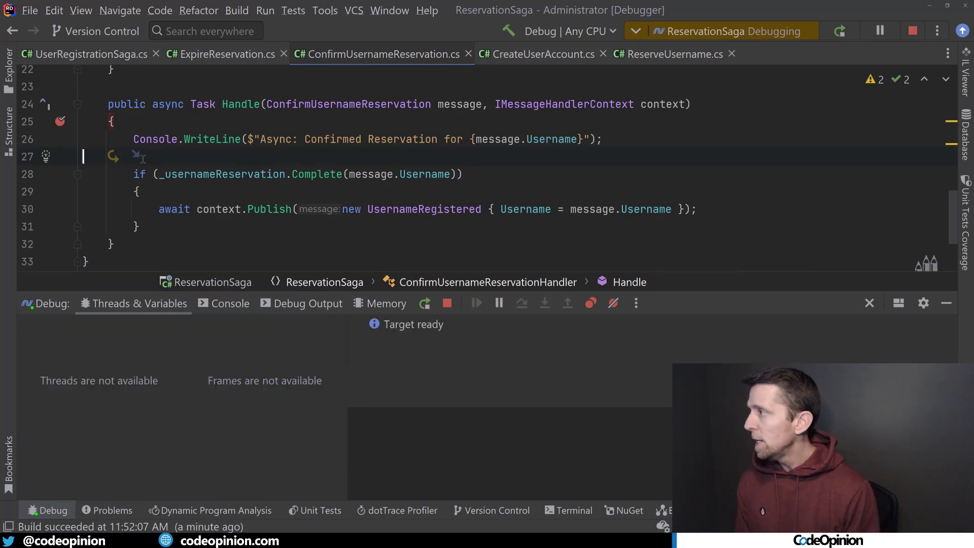
# Step: Run 'test' through the saga, resume past ExpireReservation, and show the console ending Registration Complete
pyautogui.click(230, 303)
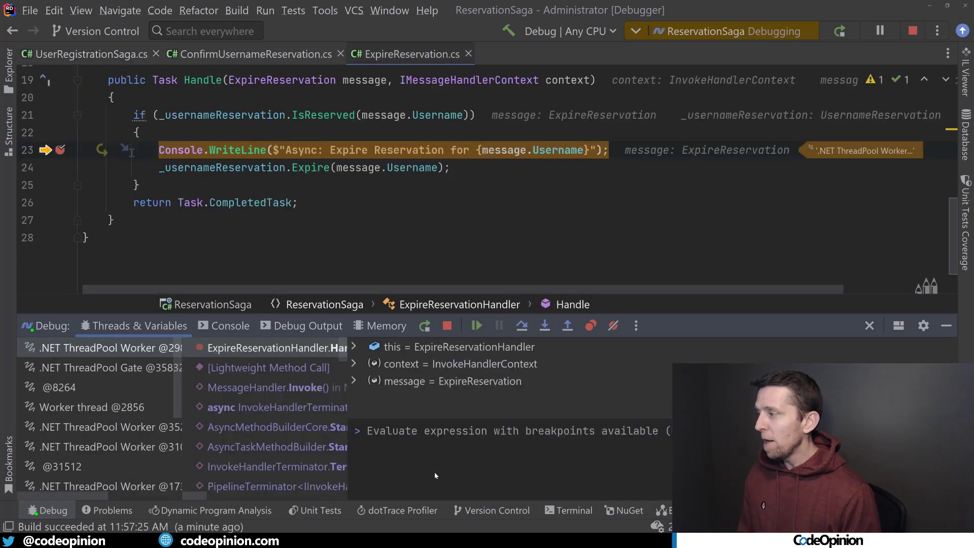
pyautogui.click(881, 31)
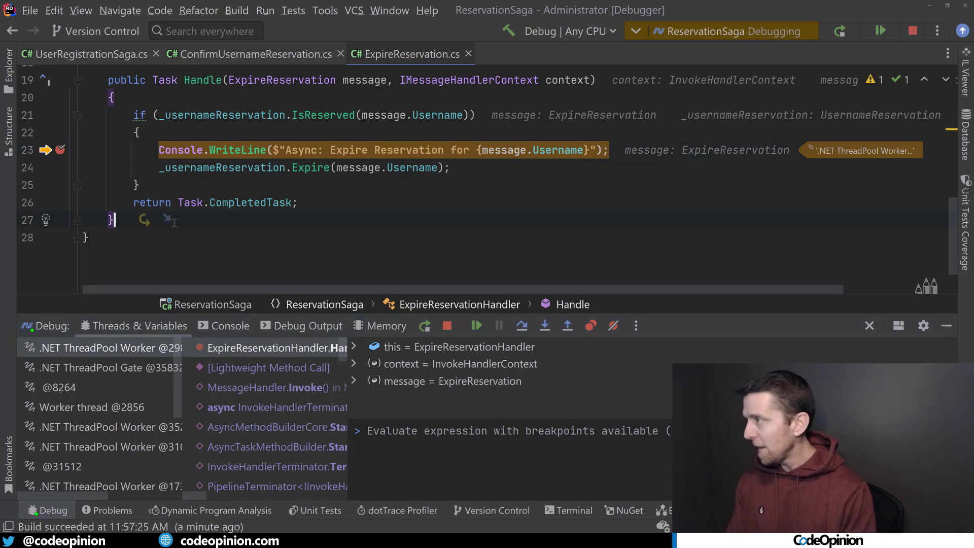
pyautogui.click(476, 325)
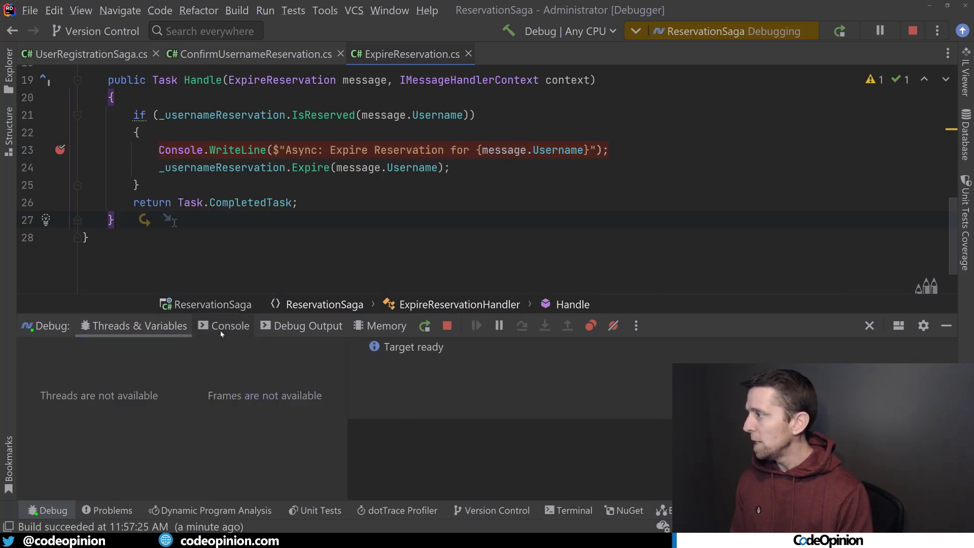
pyautogui.click(229, 325)
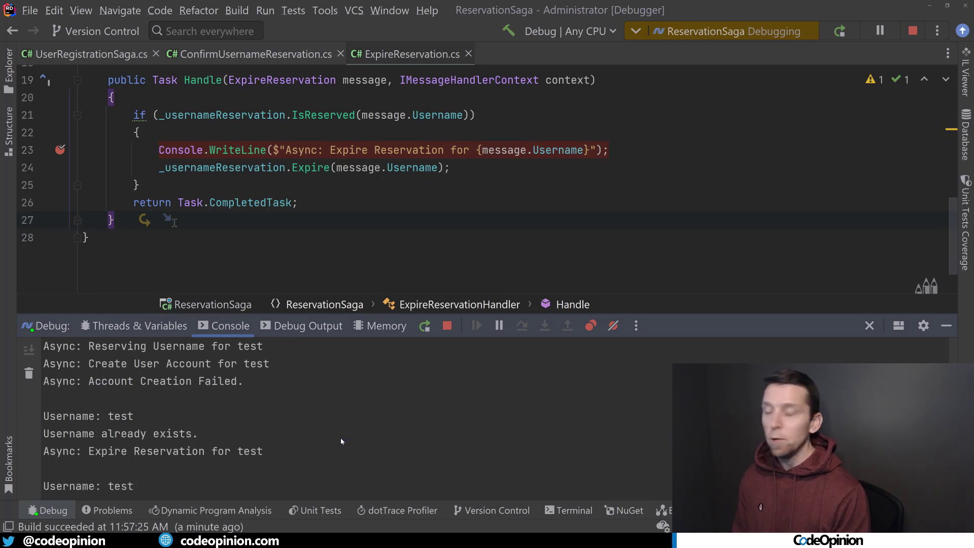
pyautogui.scroll(-3)
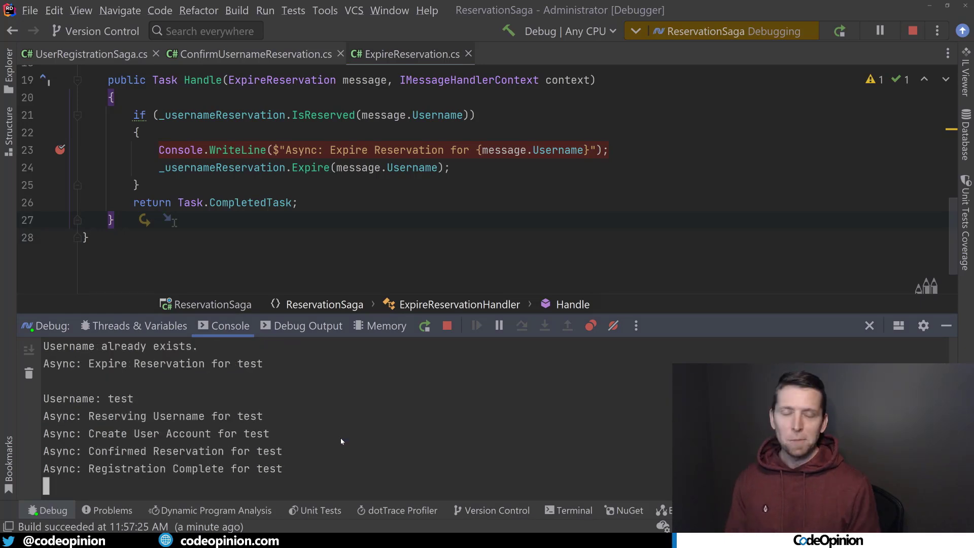